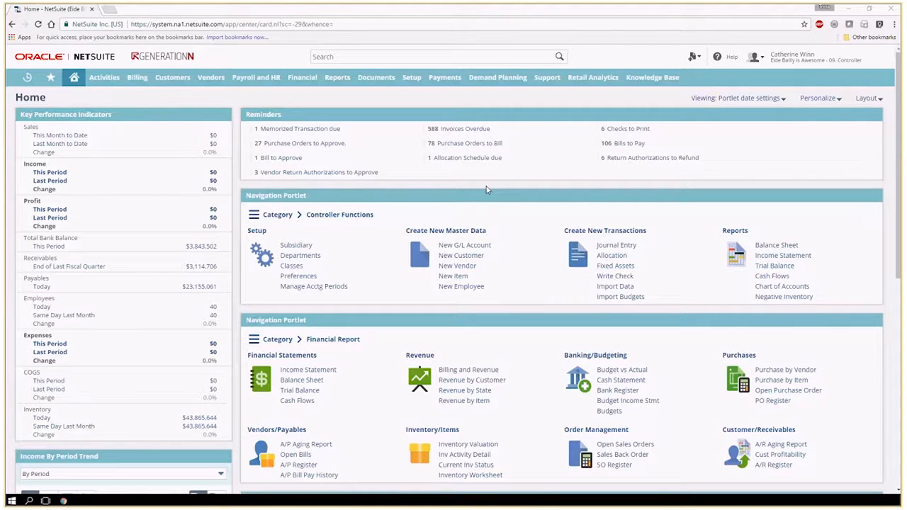
pyautogui.moveTo(556, 174)
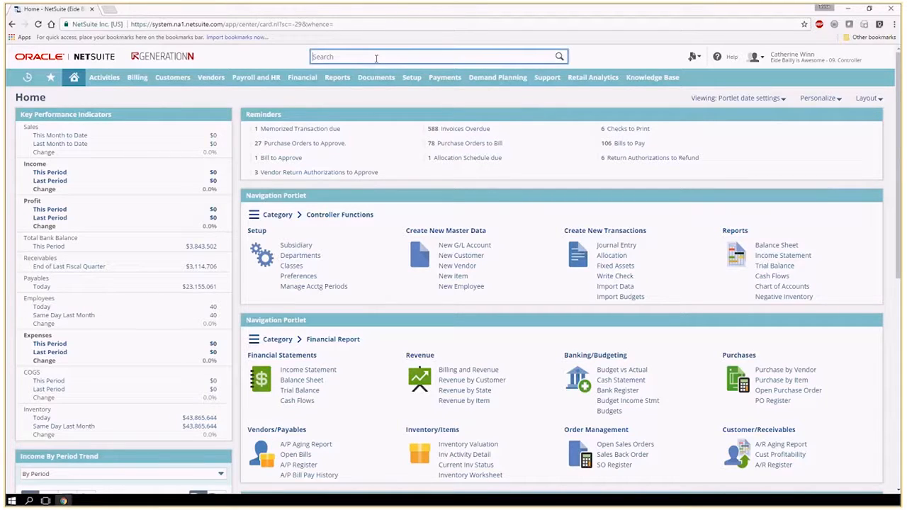
pyautogui.moveTo(547, 76)
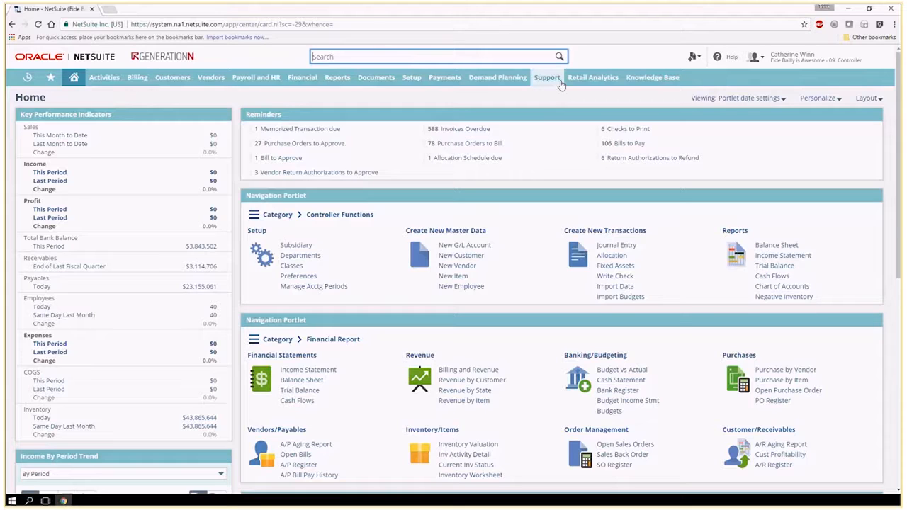
# Search for "journal" in the global search bar and browse the Financial menu
pyautogui.click(436, 56)
pyautogui.write('page:')
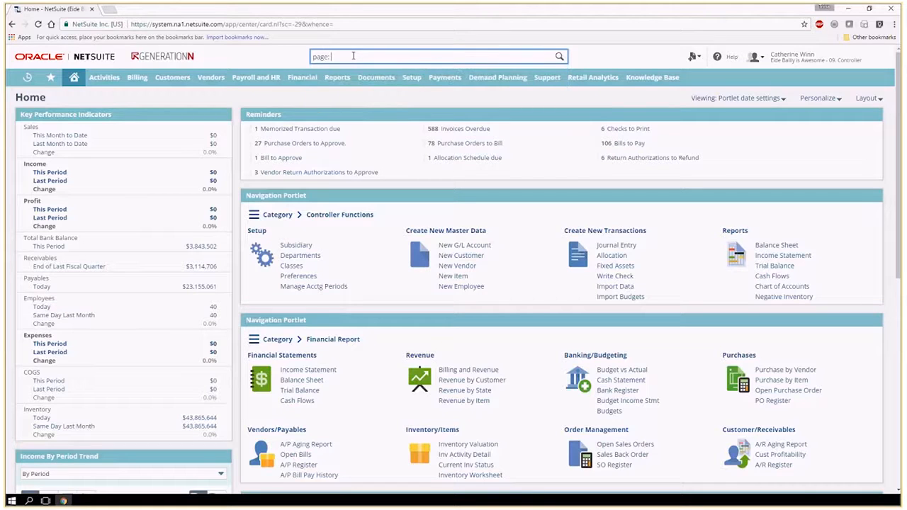
pyautogui.write('journal')
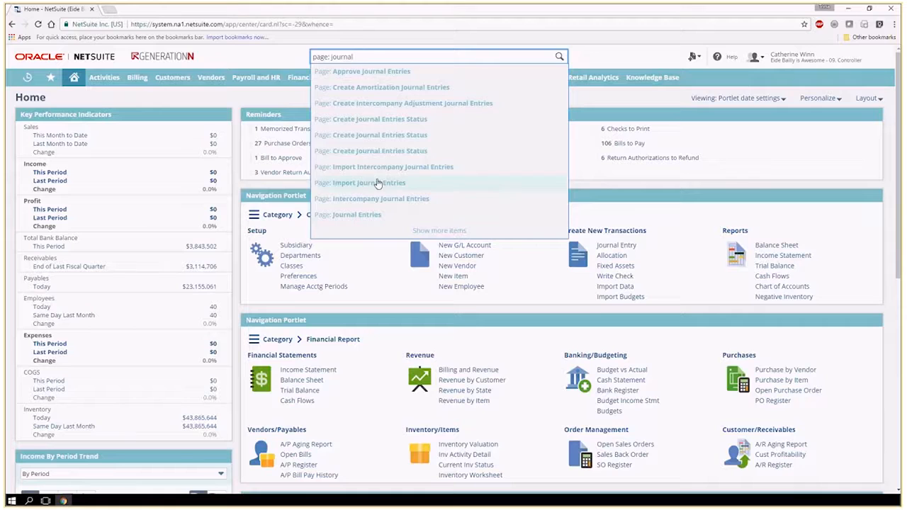
pyautogui.moveTo(371, 71)
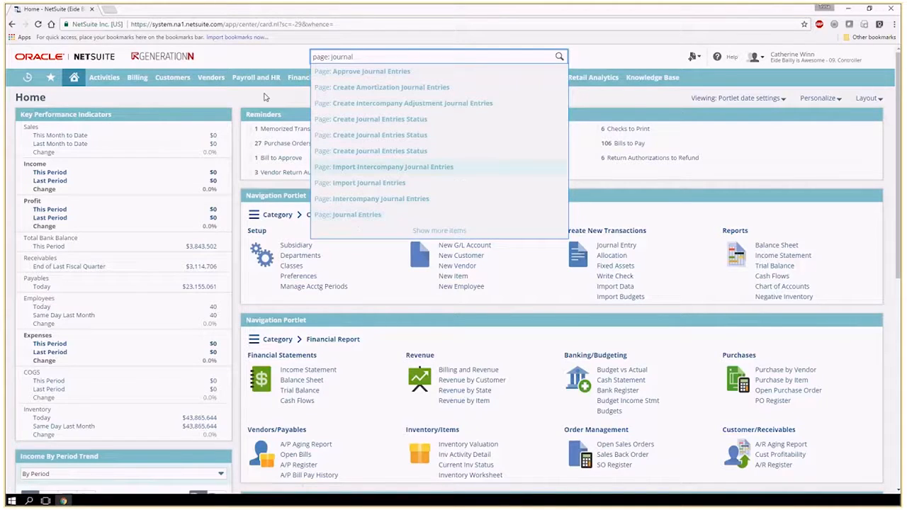
pyautogui.click(303, 76)
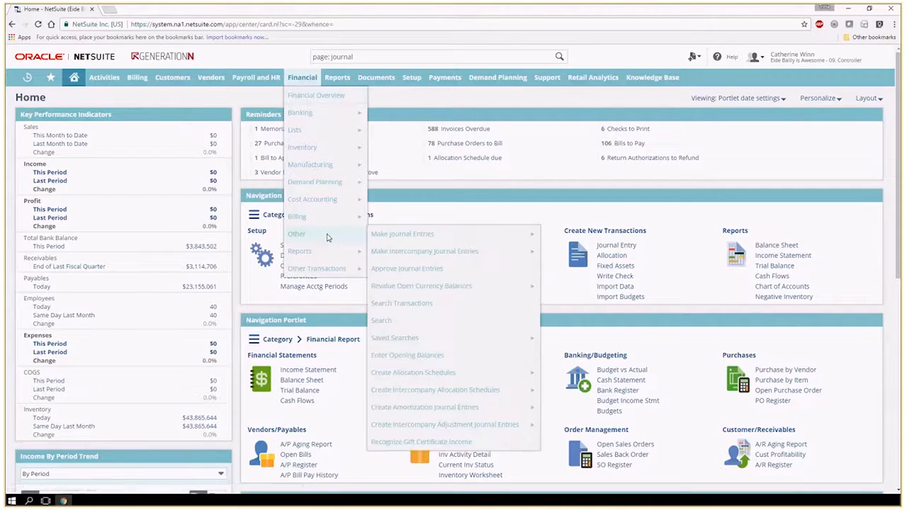
# Start a new journal entry via Financial > Other > Make Journal Entries
pyautogui.click(402, 234)
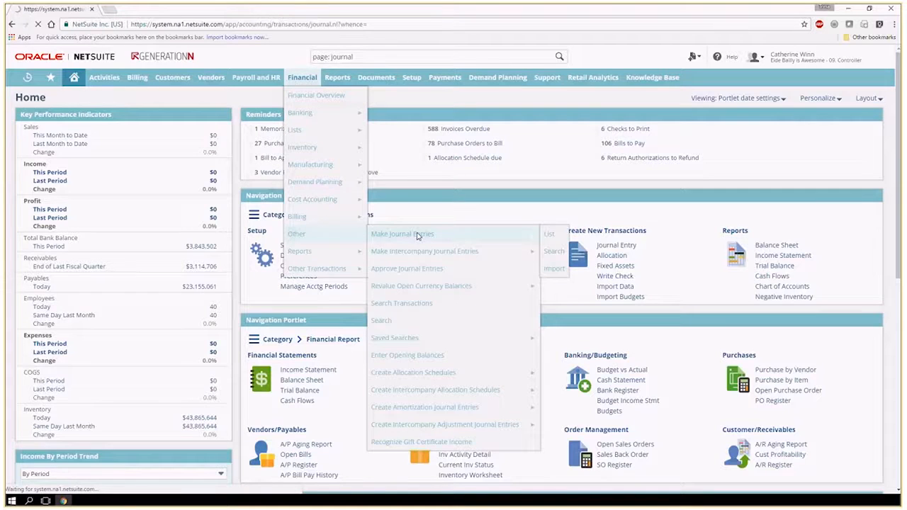
pyautogui.click(402, 233)
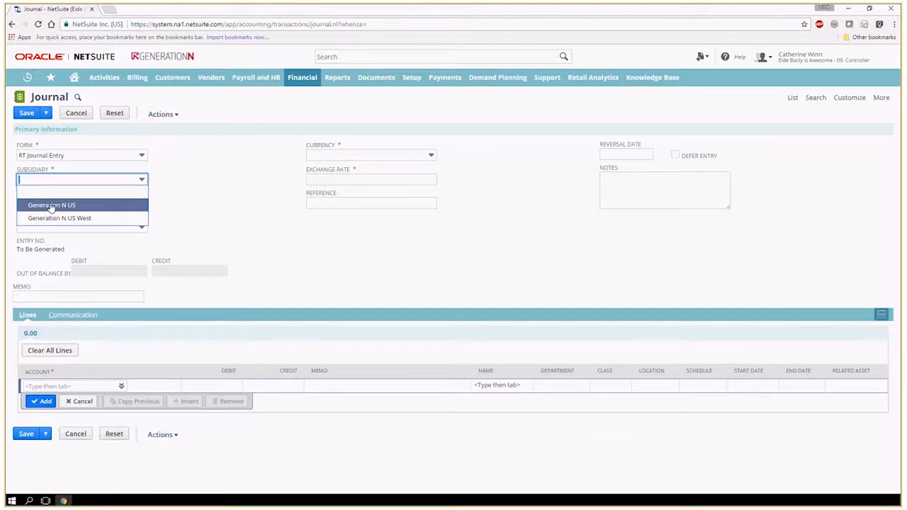
# Choose Generation N US as subsidiary, giving US Dollar currency and the May 2017 posting period
pyautogui.click(51, 204)
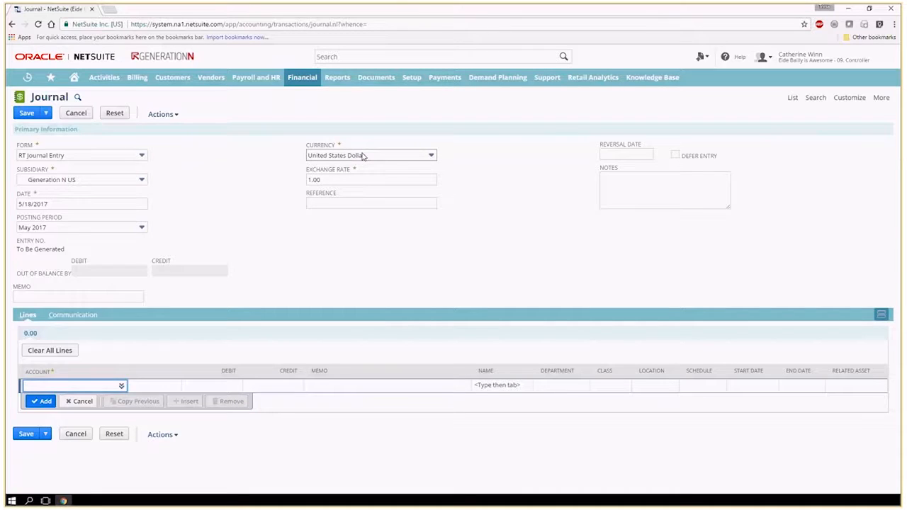
pyautogui.click(371, 204)
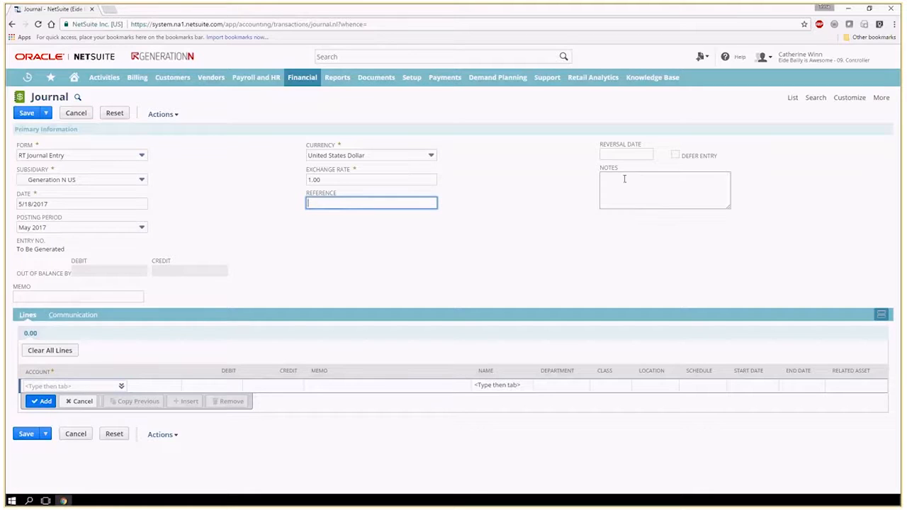
pyautogui.click(626, 154)
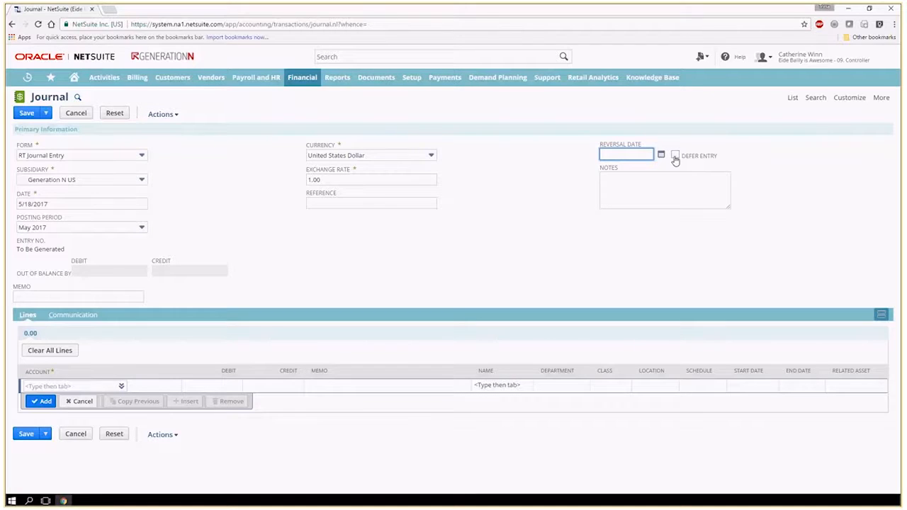
pyautogui.click(71, 386)
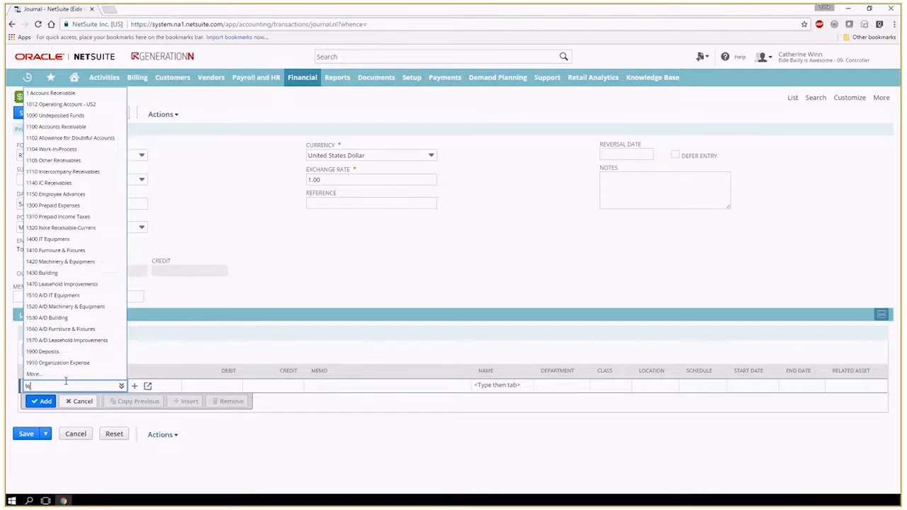
# Debit 10,000.00 to the 98760 GENN Bank Account on the first line
pyautogui.write('bank')
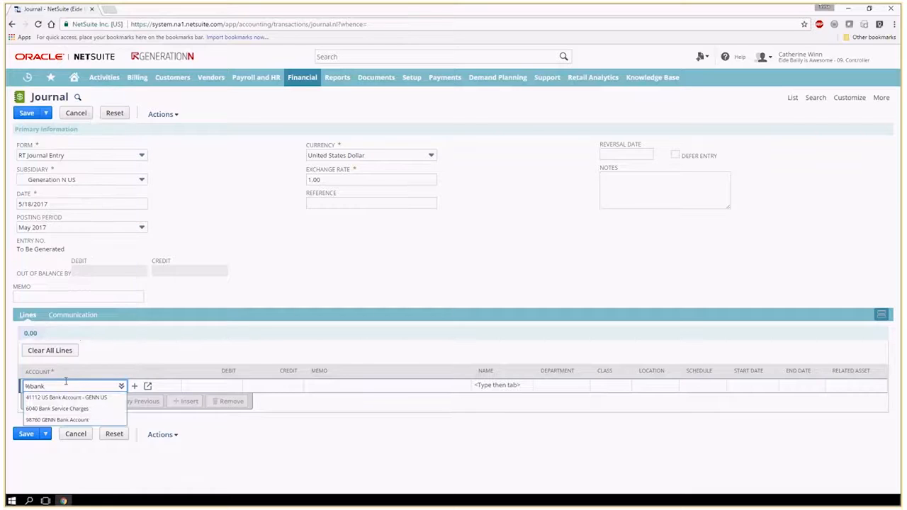
pyautogui.click(56, 419)
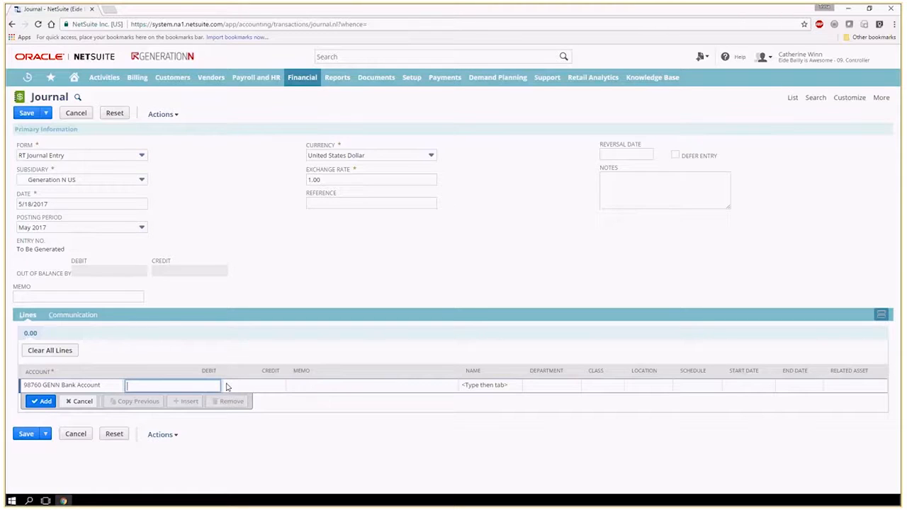
pyautogui.write('10,000.00')
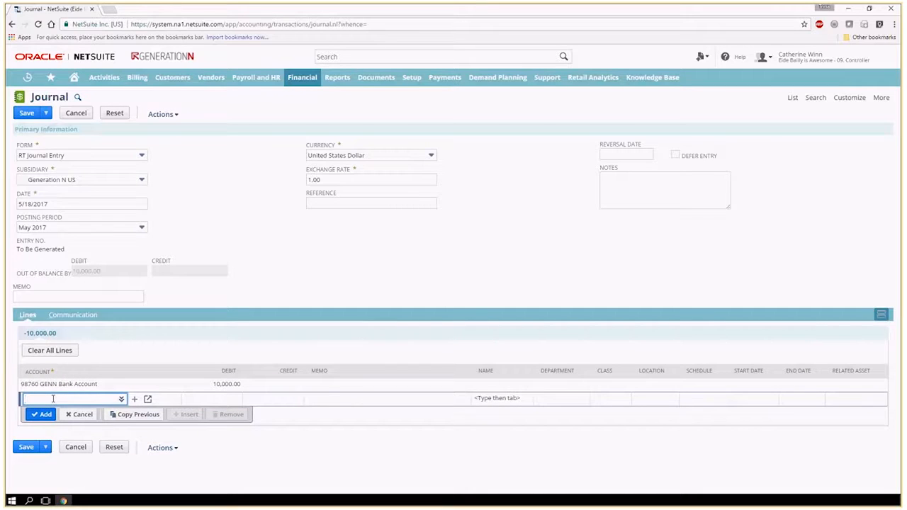
pyautogui.write('5')
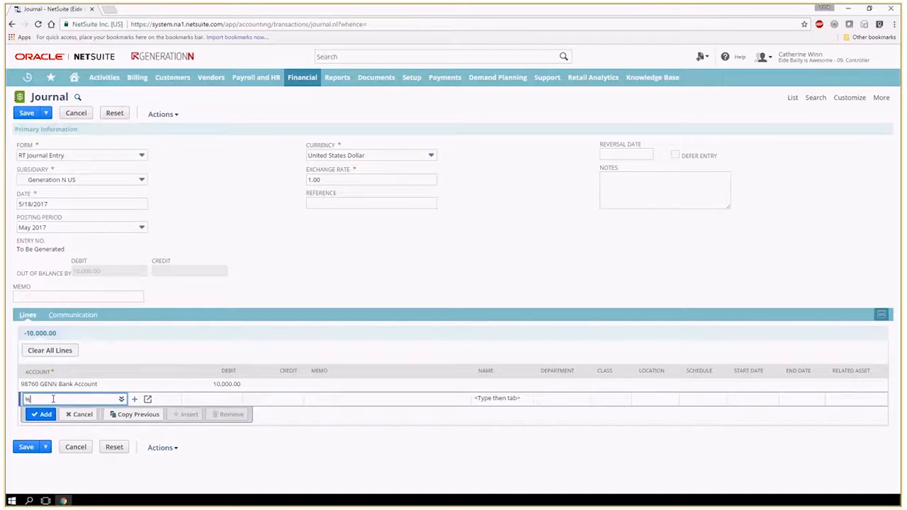
# Select 3006 Partner #1 Capital as the account for the second line
pyautogui.write('part')
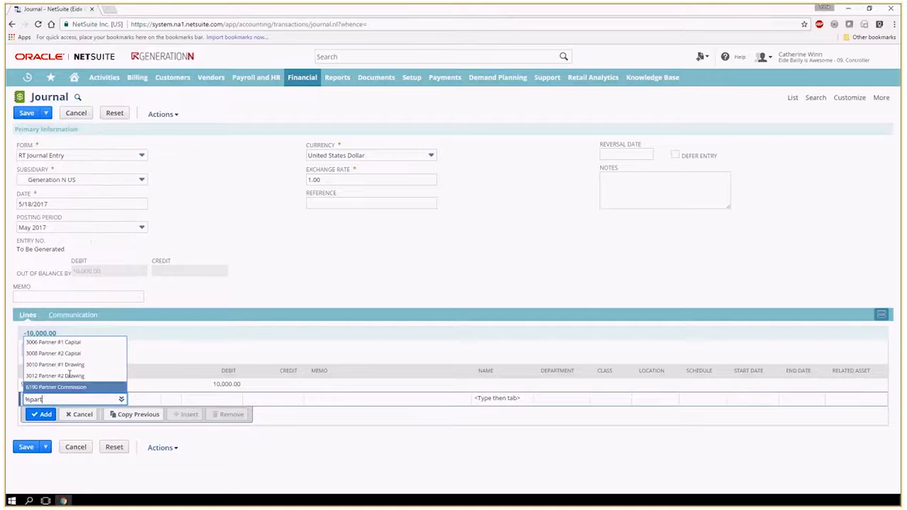
pyautogui.click(53, 342)
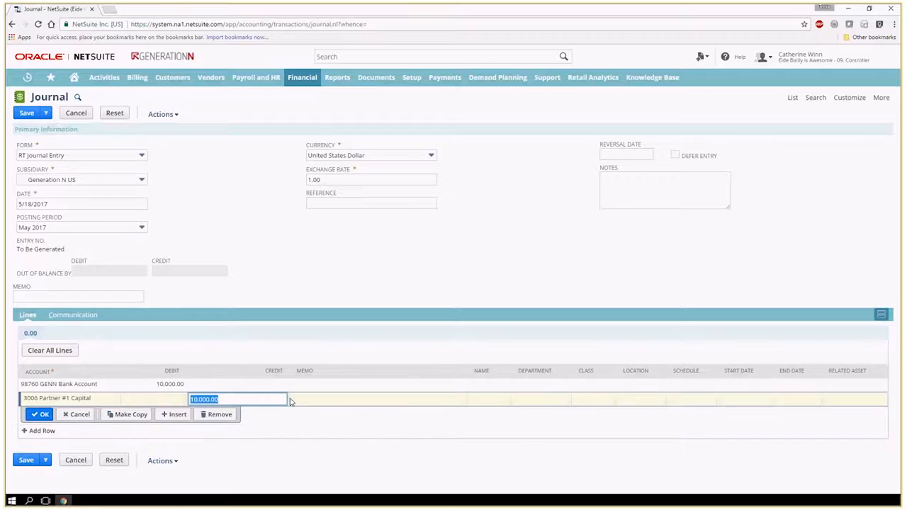
# Credit Partner #1 Capital 10,000.00, correcting the line so debits and credits balance at 0.00
pyautogui.write('5,000.00')
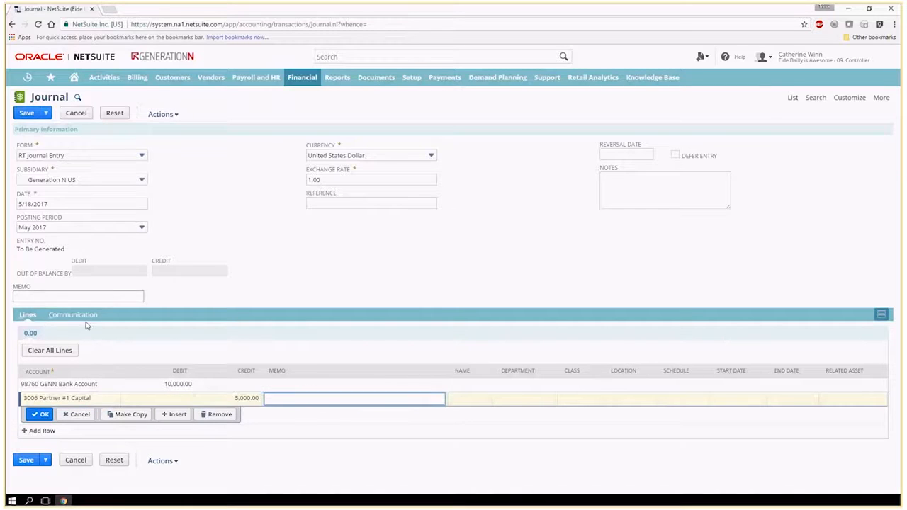
pyautogui.click(40, 414)
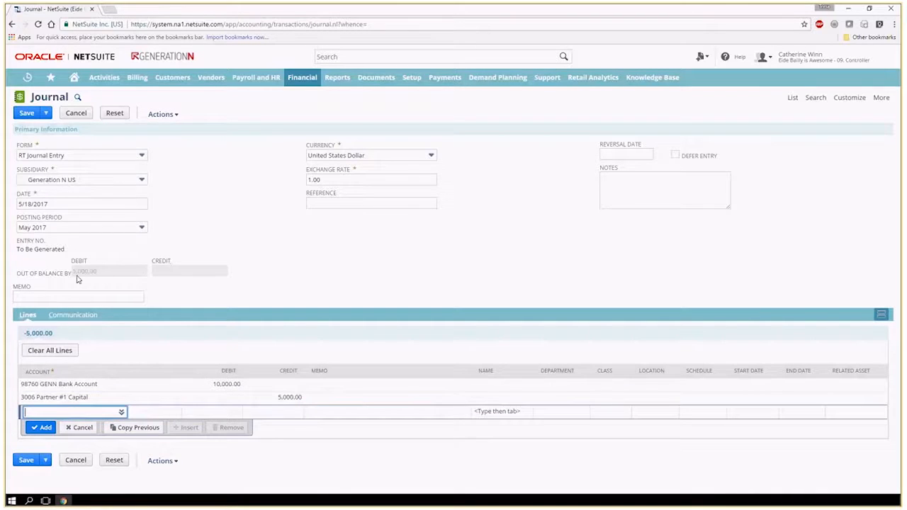
pyautogui.moveTo(289, 419)
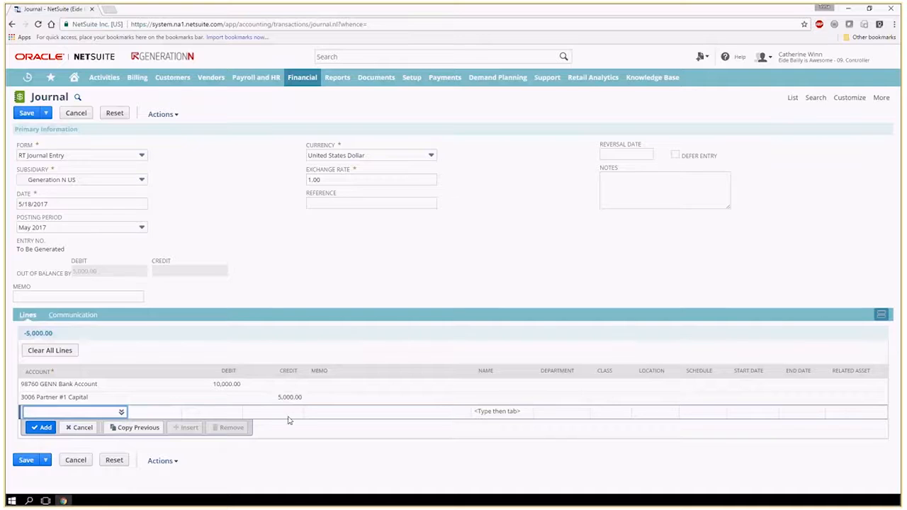
pyautogui.click(54, 396)
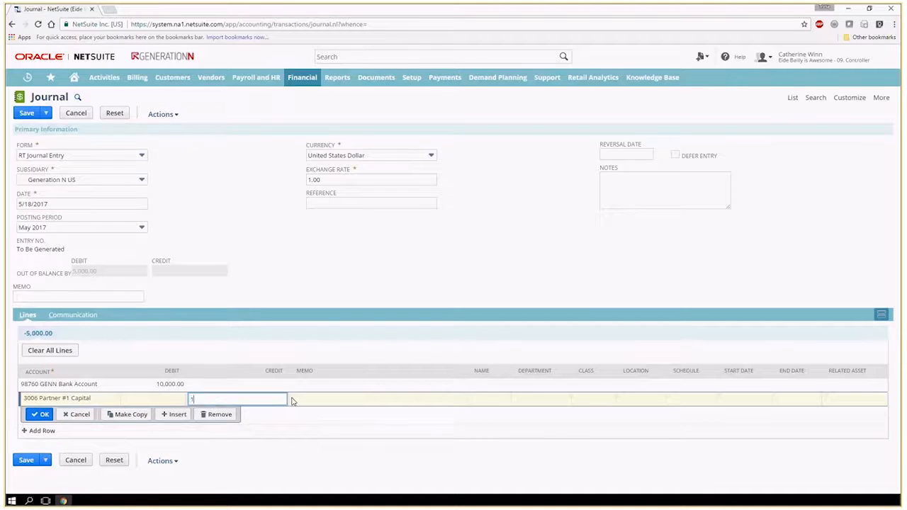
pyautogui.write('000.00')
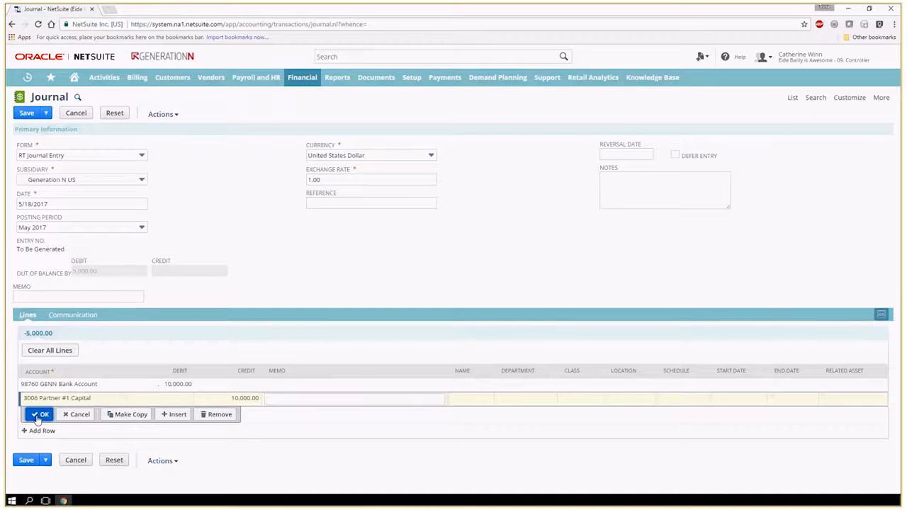
pyautogui.click(39, 413)
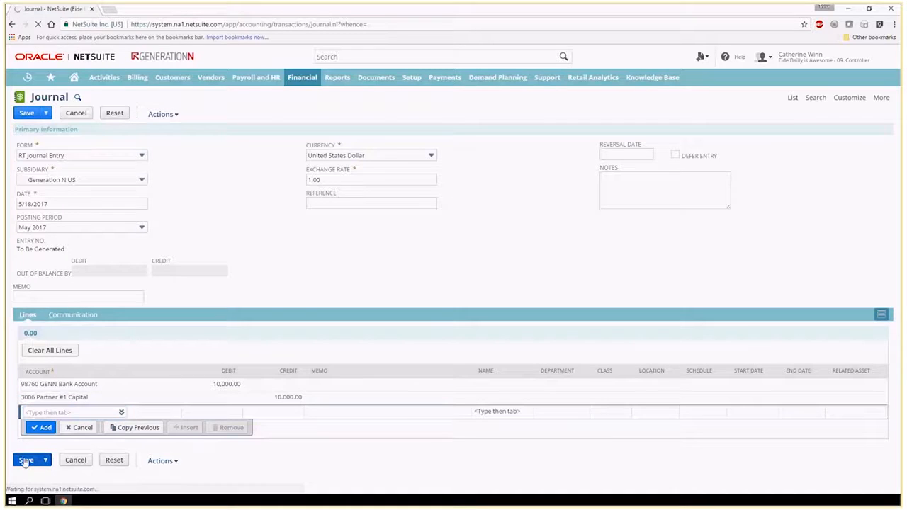